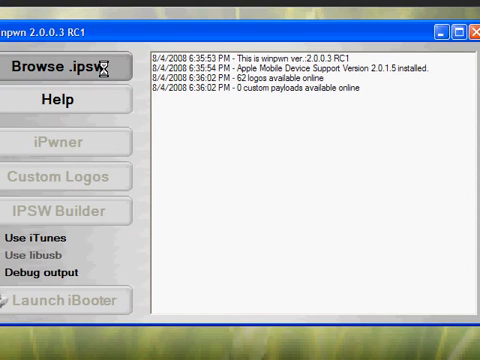
Step: Bring up and then dismiss the iPwner firmware file chooser
click(66, 68)
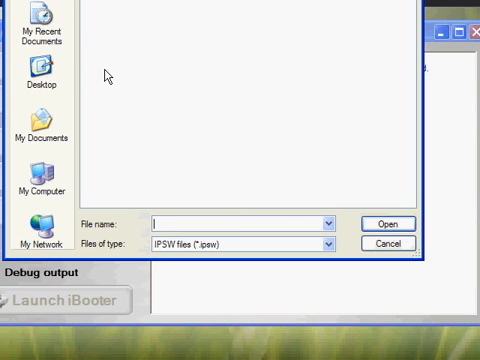
mouse_move(158, 112)
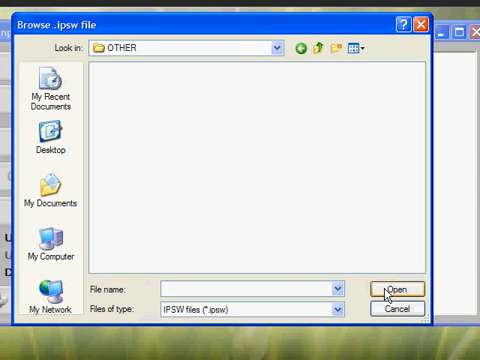
click(404, 310)
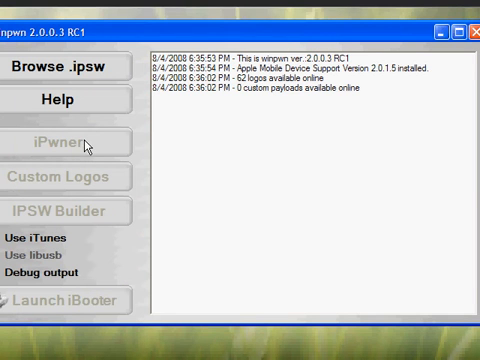
mouse_move(96, 220)
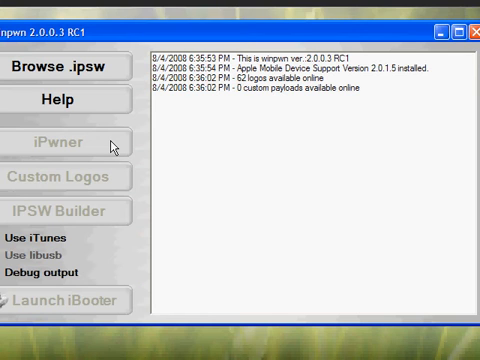
mouse_move(146, 196)
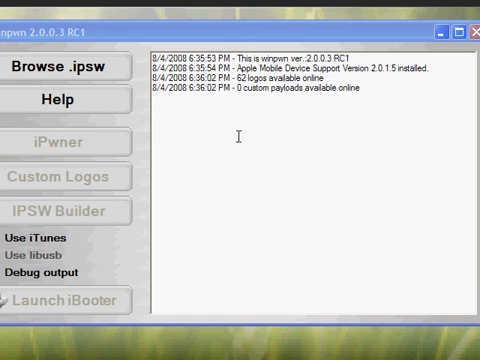
mouse_move(170, 162)
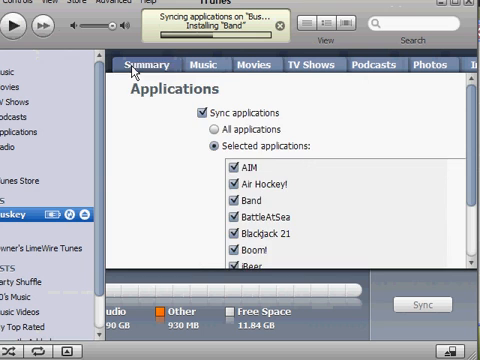
Step: Show the iPod's Summary page down to the Version and Options sections
click(146, 64)
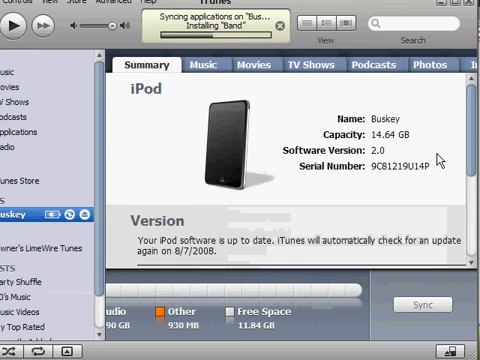
scroll(down, 3)
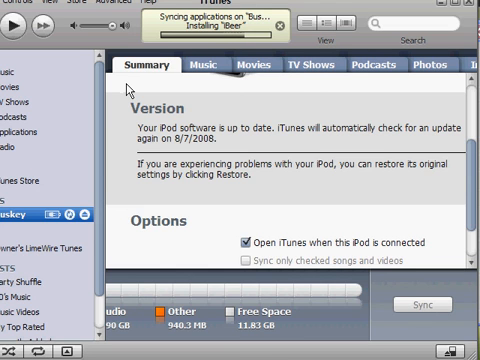
mouse_move(278, 196)
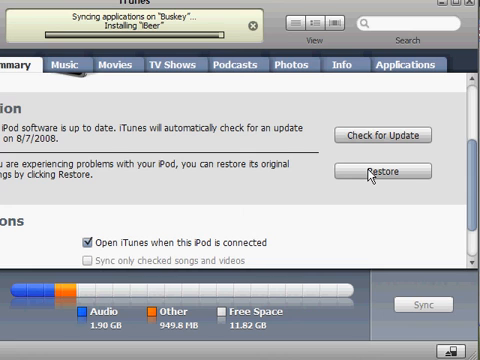
mouse_move(352, 198)
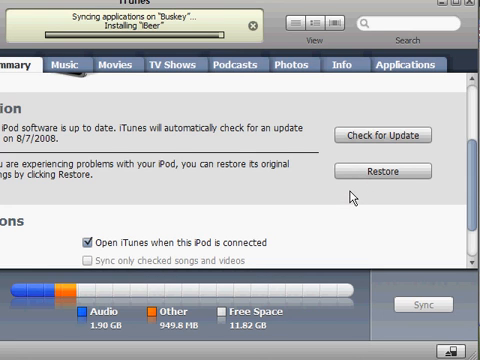
mouse_move(470, 184)
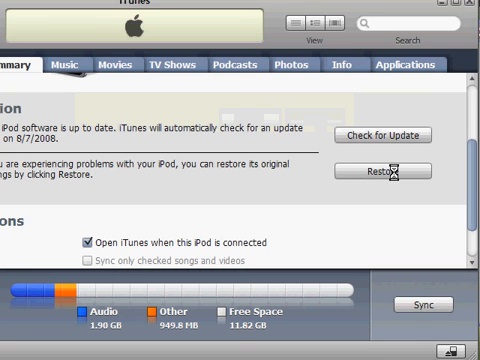
click(396, 176)
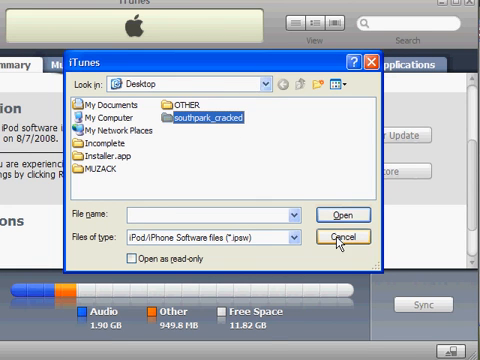
click(348, 236)
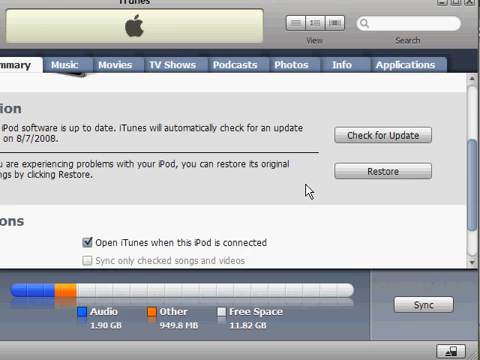
mouse_move(310, 184)
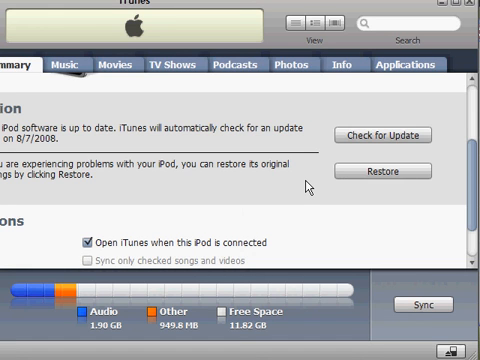
mouse_move(308, 188)
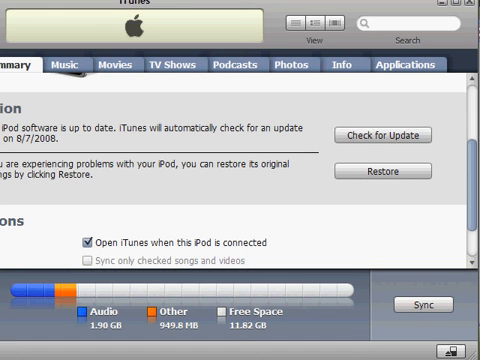